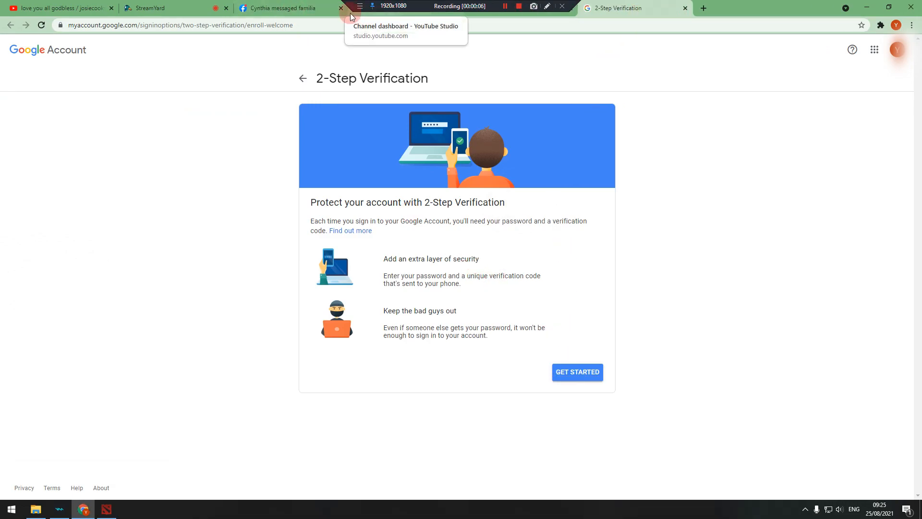
Close the Facebook messages tab to leave the 2-Step Verification intro behind.
click(293, 8)
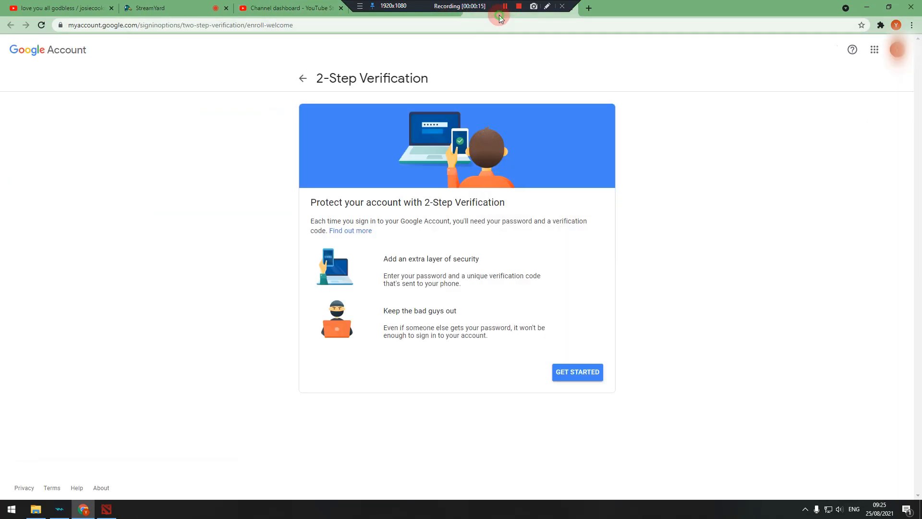
mouse_move(312, 89)
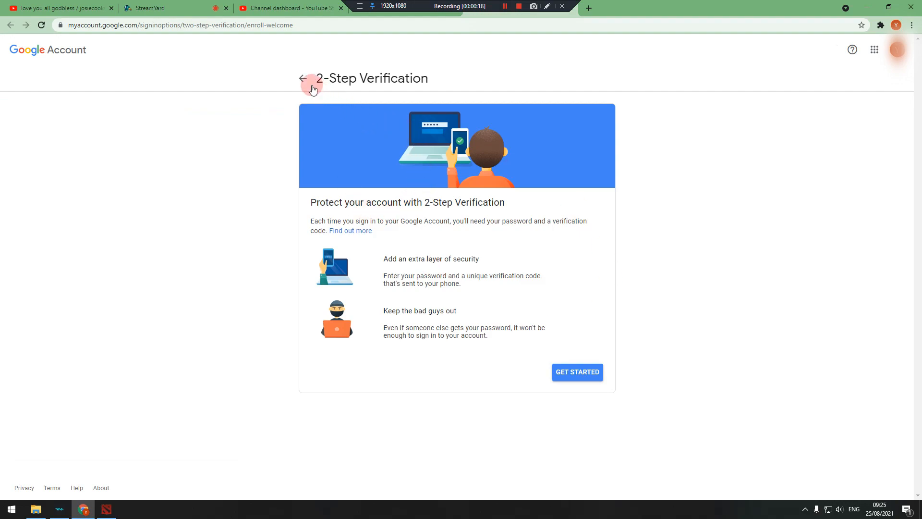
mouse_move(591, 4)
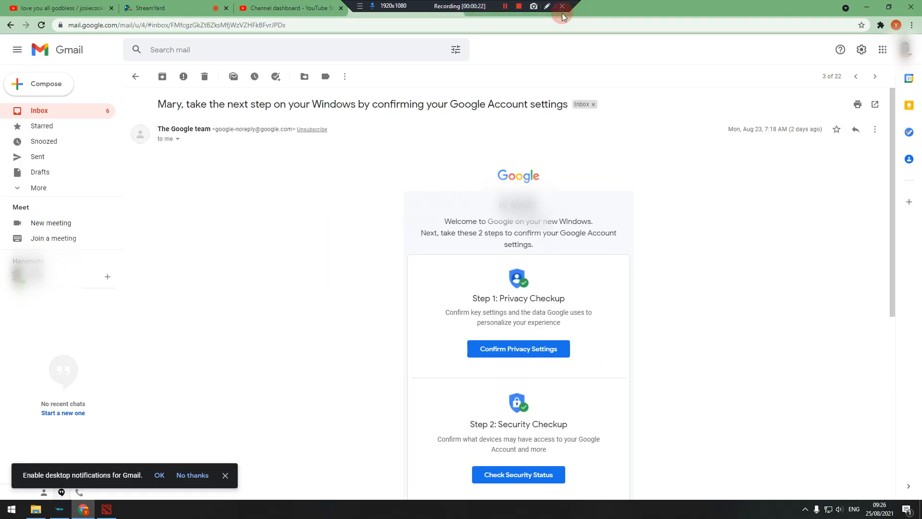
Return from the Gmail welcome email to the 2-Step Verification introduction page.
click(298, 8)
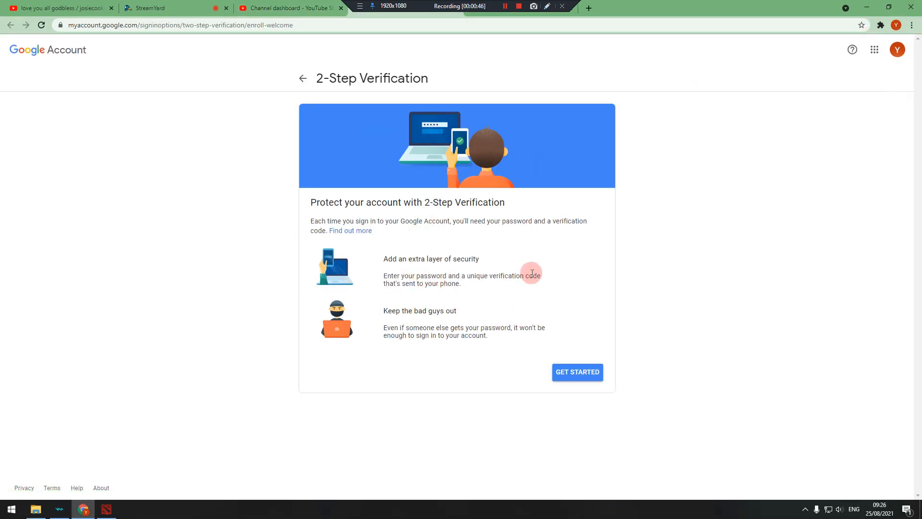
Begin 2-Step Verification setup via GET STARTED, reaching the phone-prompt step.
click(572, 372)
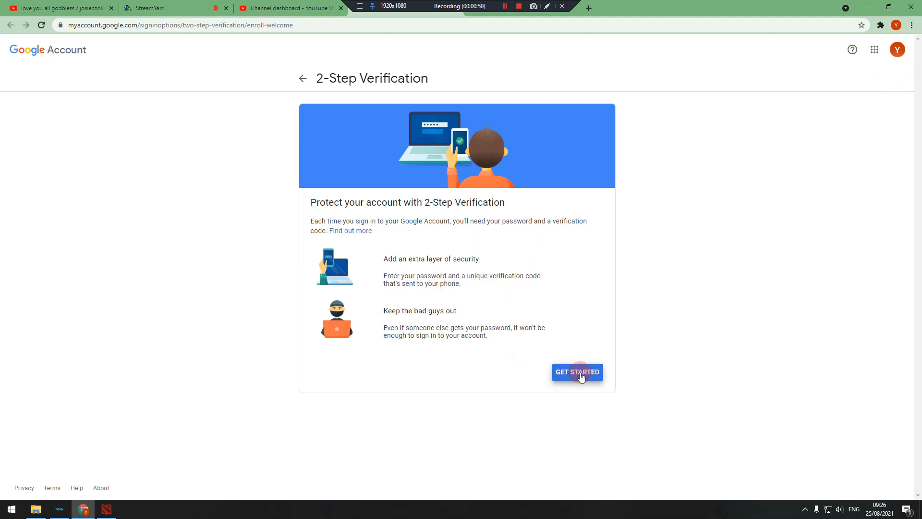
click(578, 372)
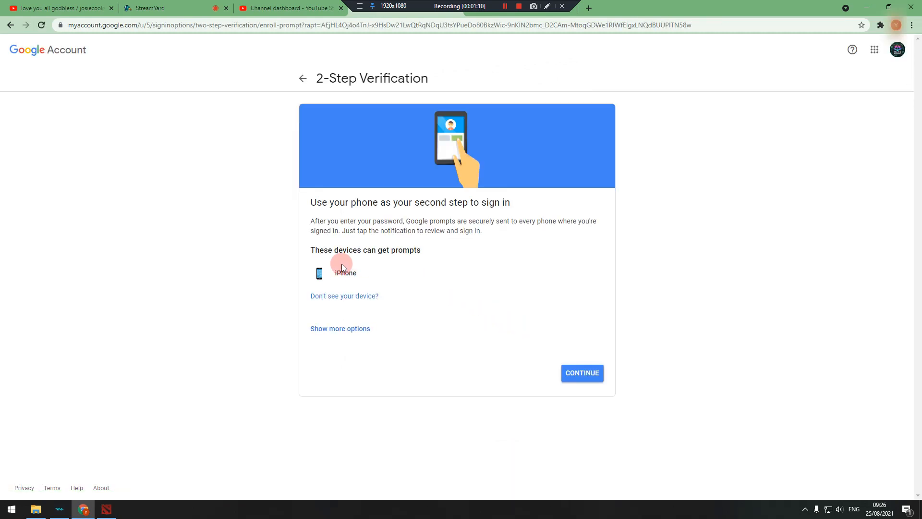
mouse_move(352, 214)
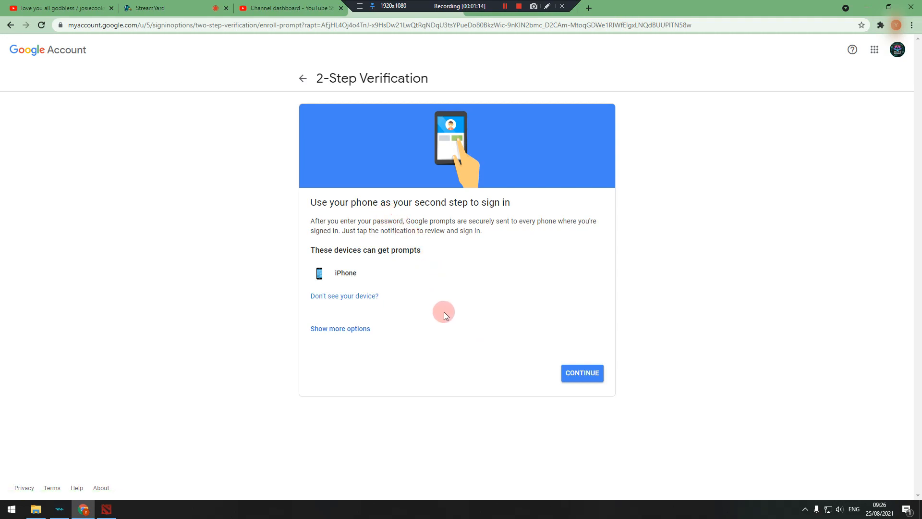
Accept the iPhone as the device for sign-in prompts and continue to the backup option.
click(582, 373)
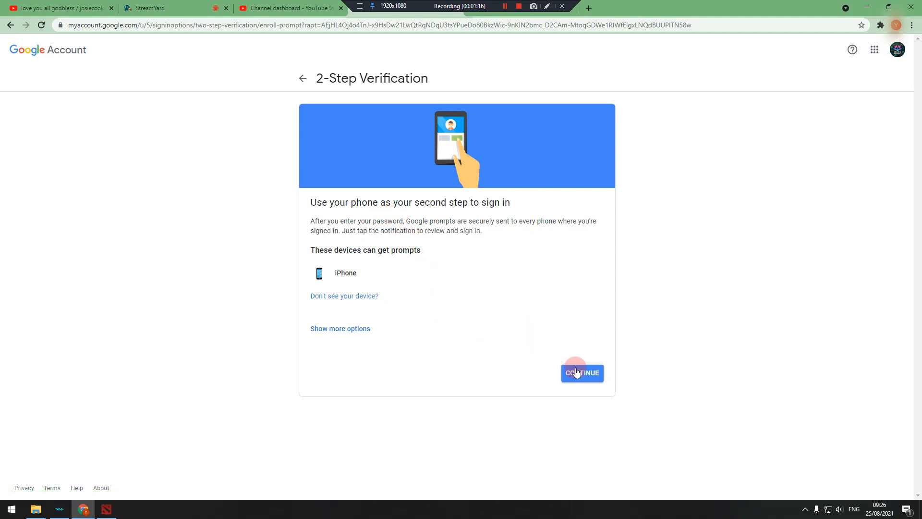
click(582, 373)
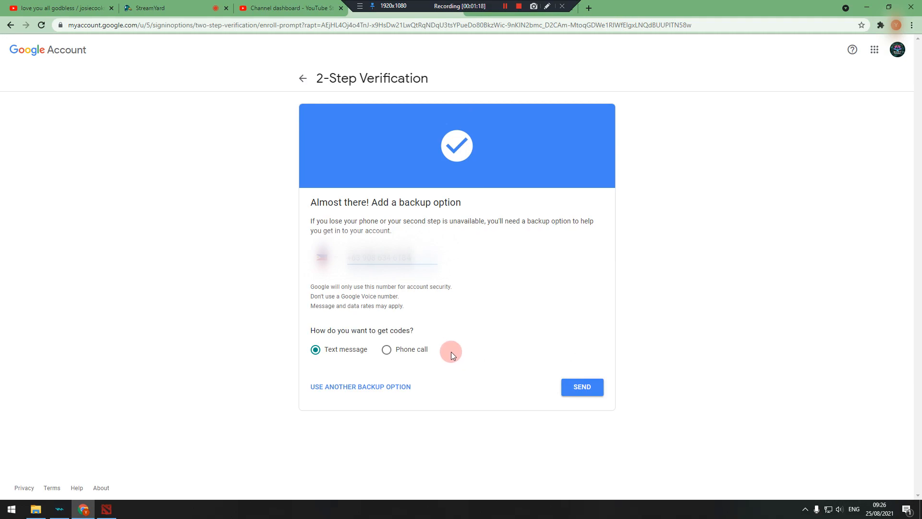
mouse_move(450, 352)
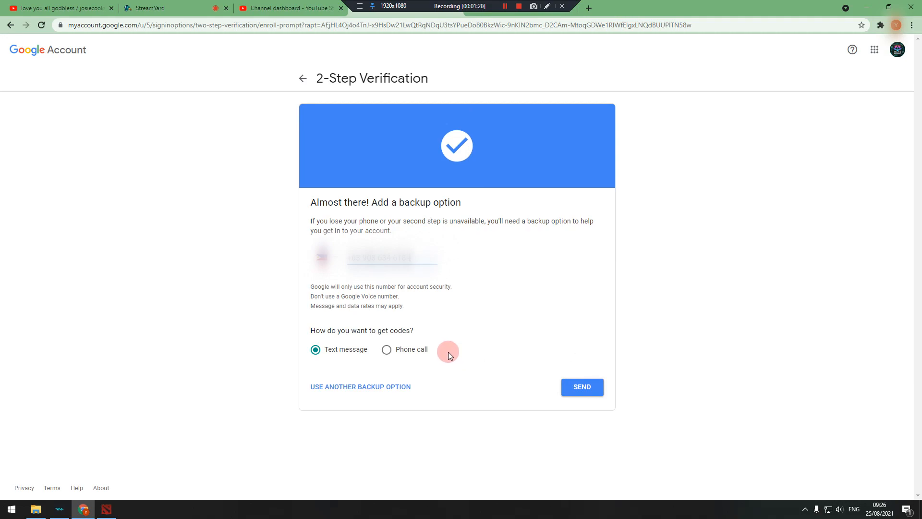
Send a code to the backup number, back out, and choose backup codes as the backup option instead.
click(583, 386)
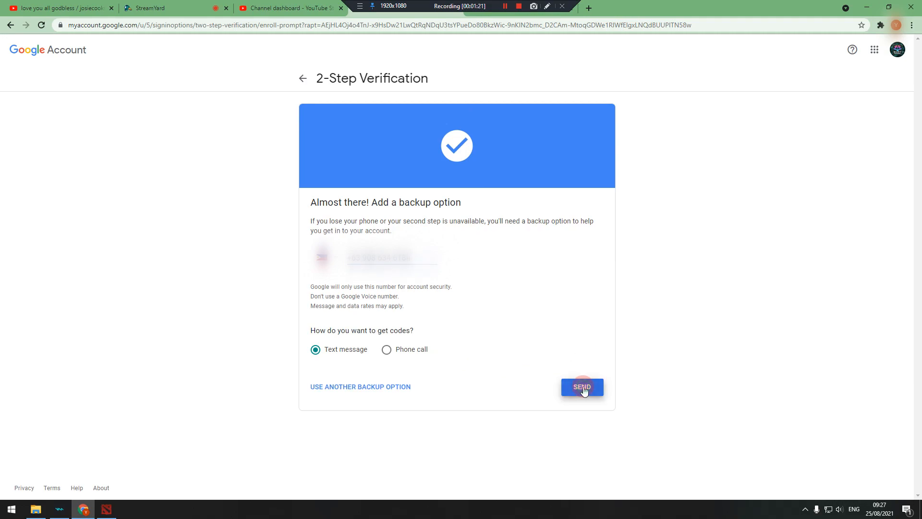
click(582, 386)
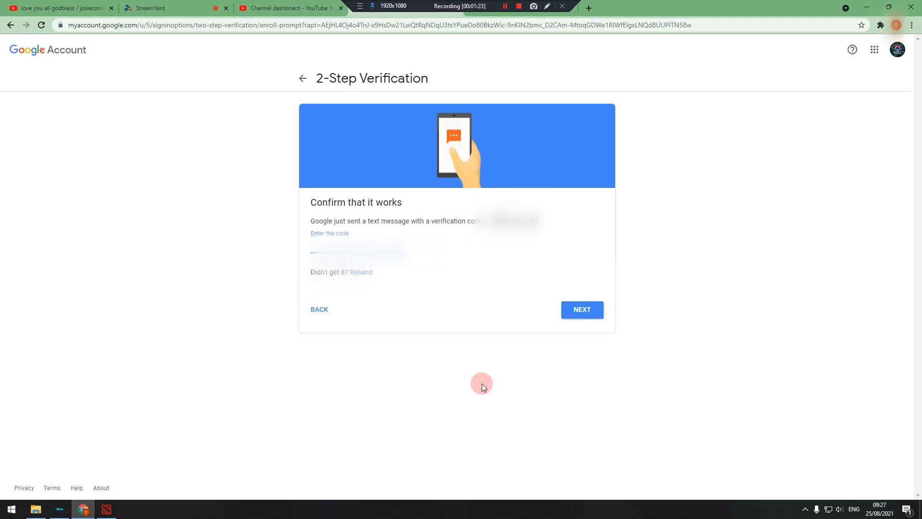
mouse_move(403, 230)
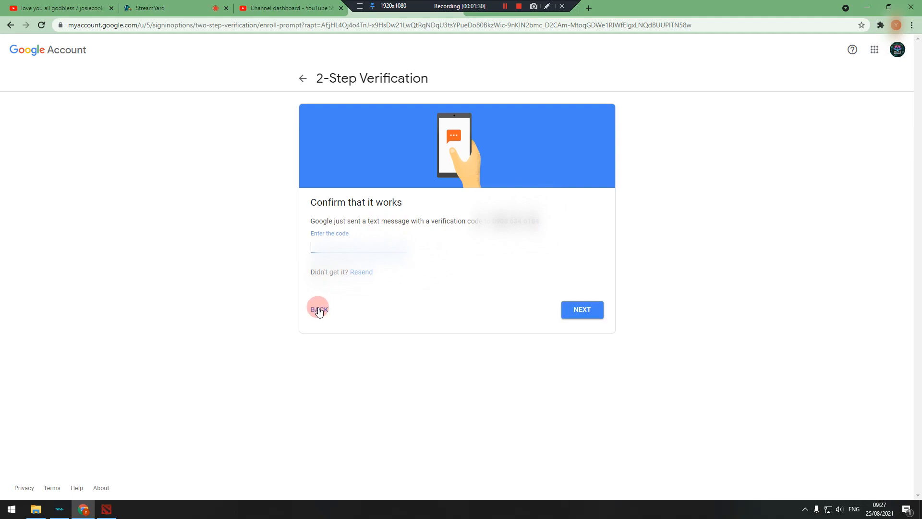
click(582, 310)
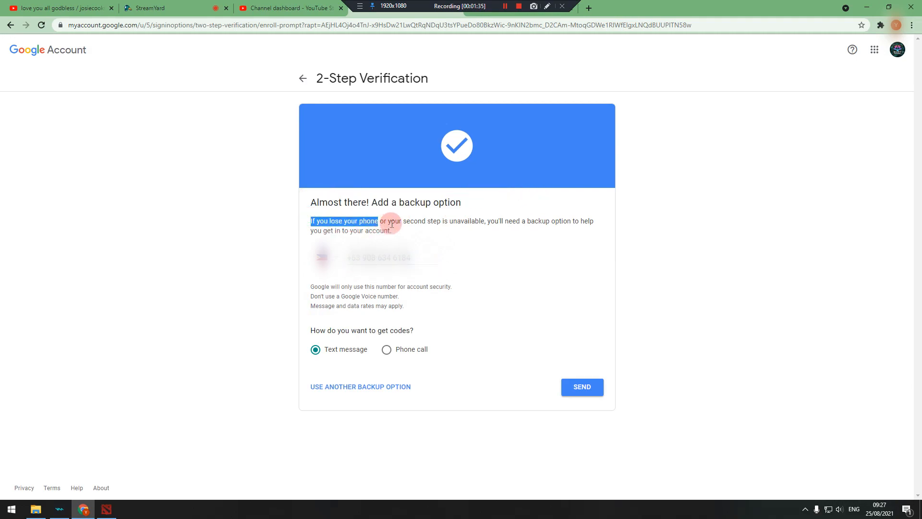
drag(389, 221, 462, 221)
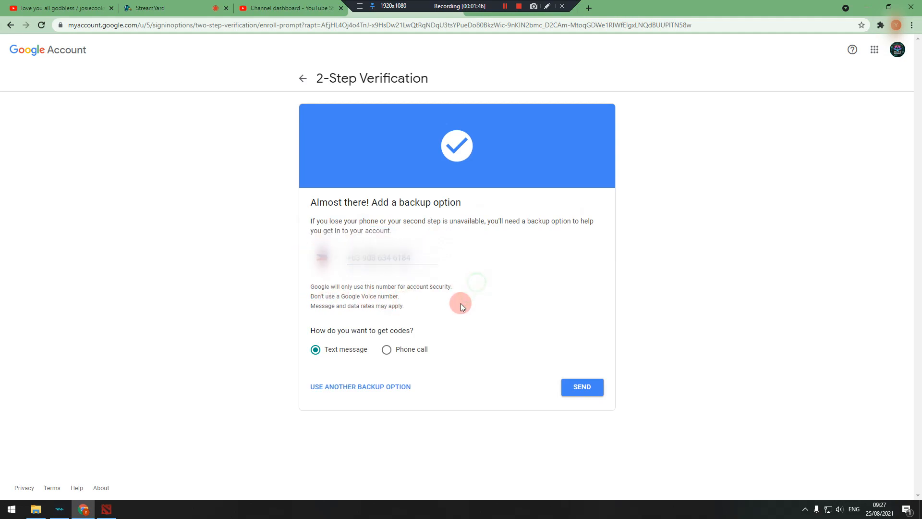
mouse_move(423, 385)
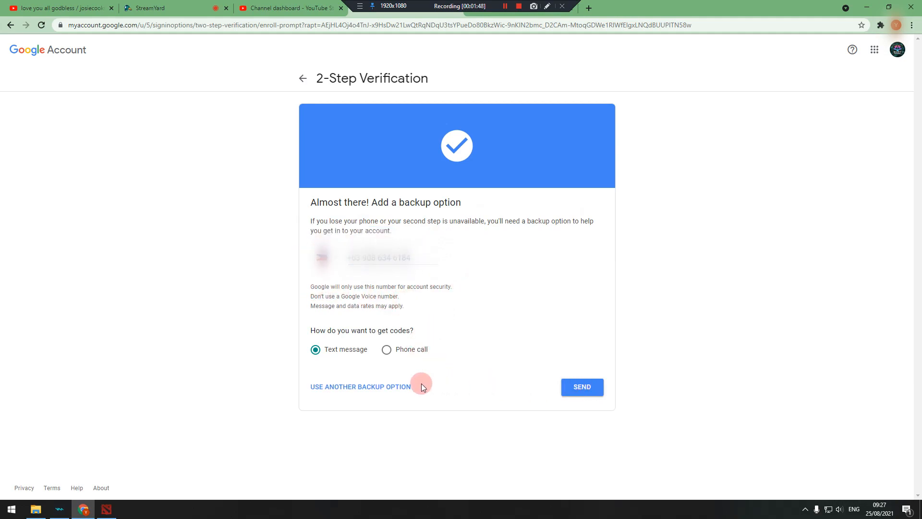
mouse_move(381, 312)
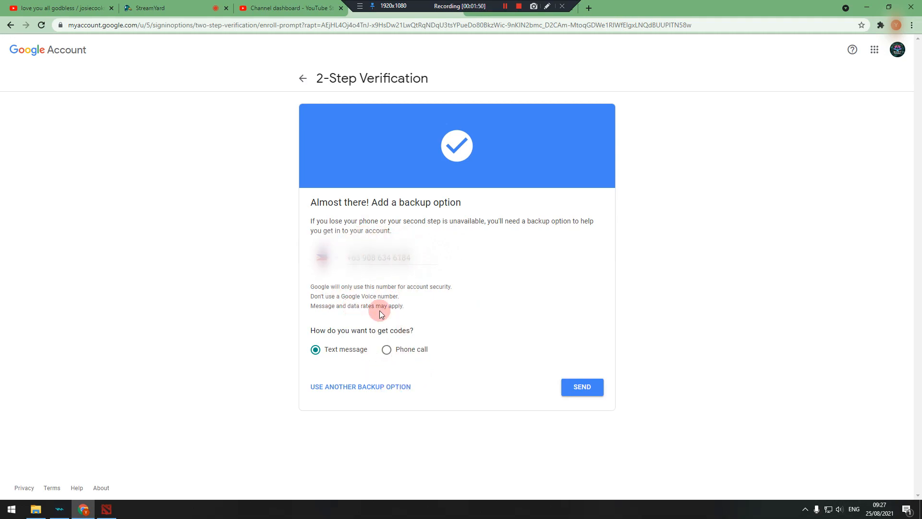
mouse_move(371, 390)
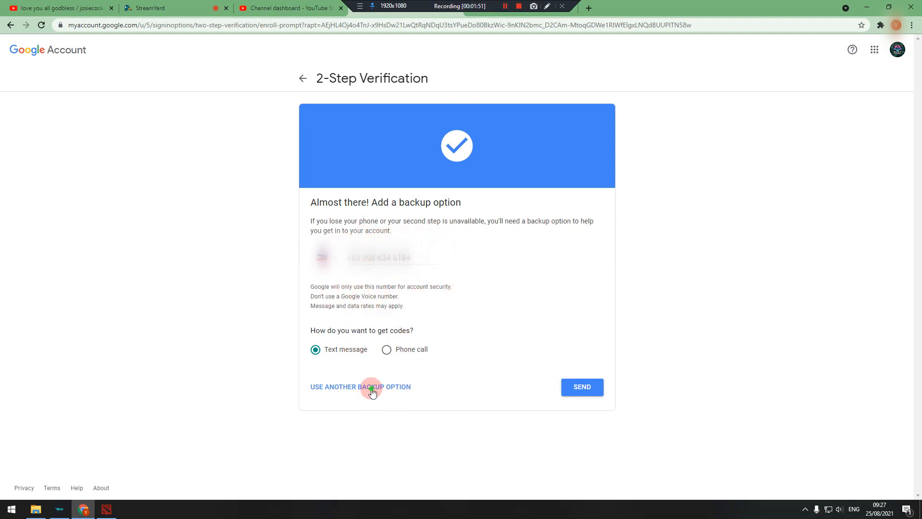
click(372, 387)
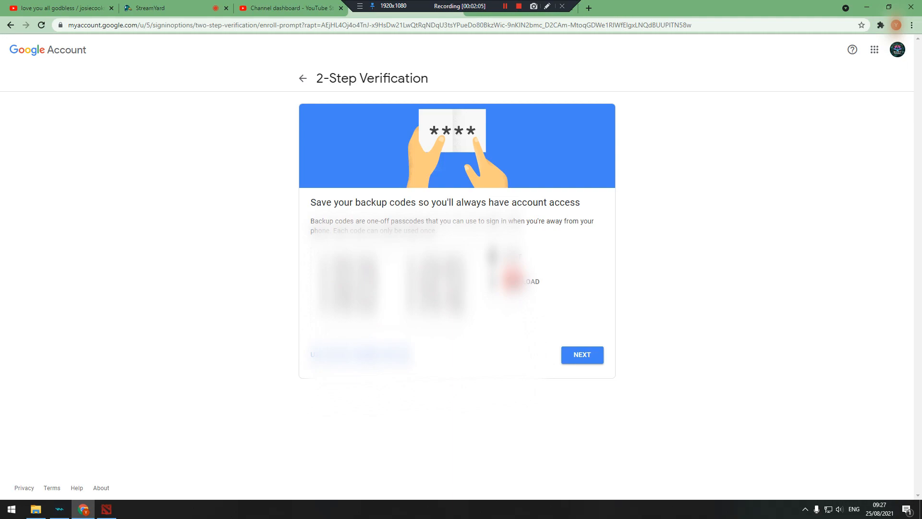
Download the backup codes as a .txt file and continue to the final confirmation.
click(516, 282)
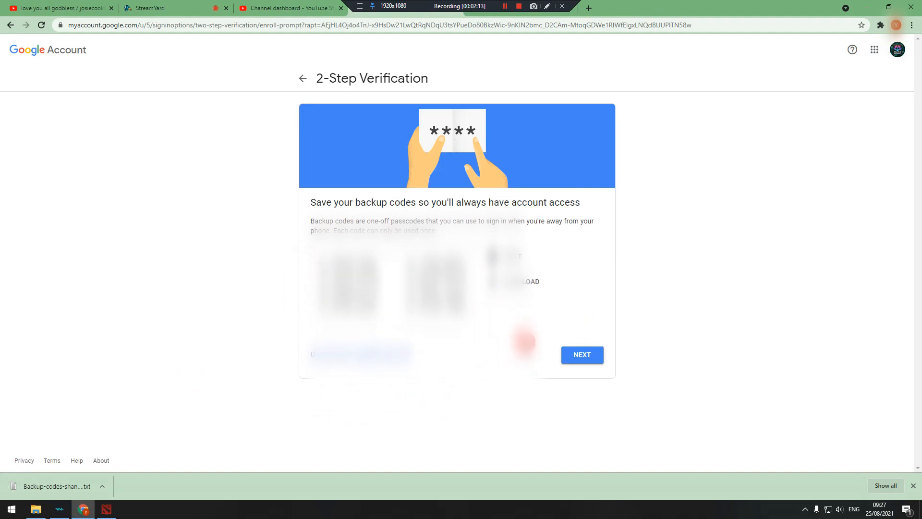
click(582, 354)
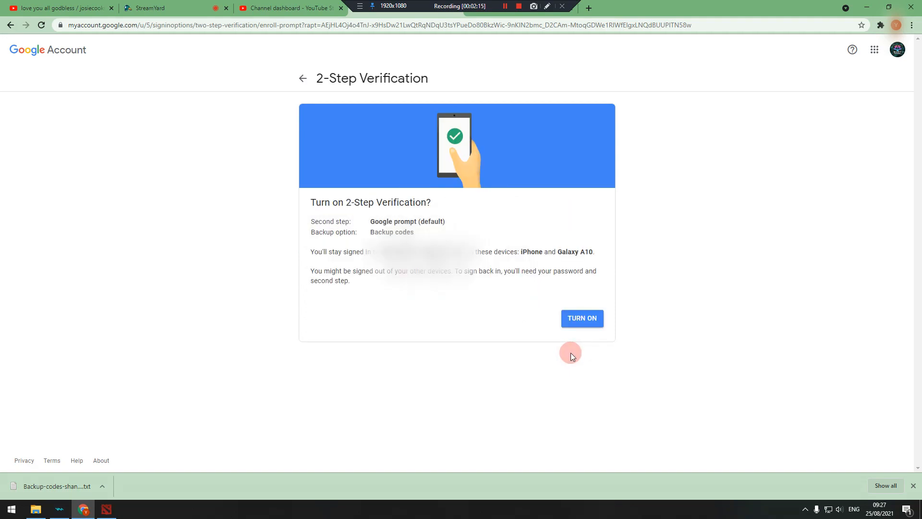
mouse_move(387, 229)
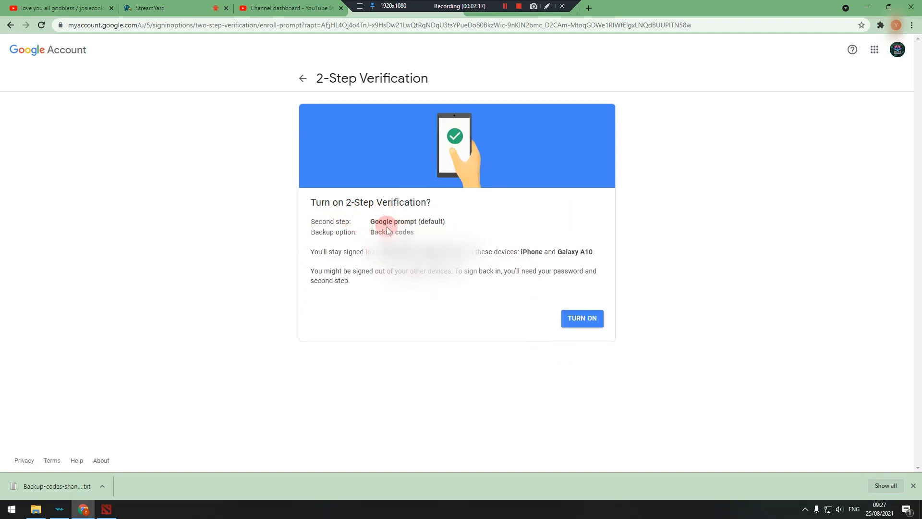
Confirm the Google prompt summary and turn on 2-Step Verification.
double_click(331, 221)
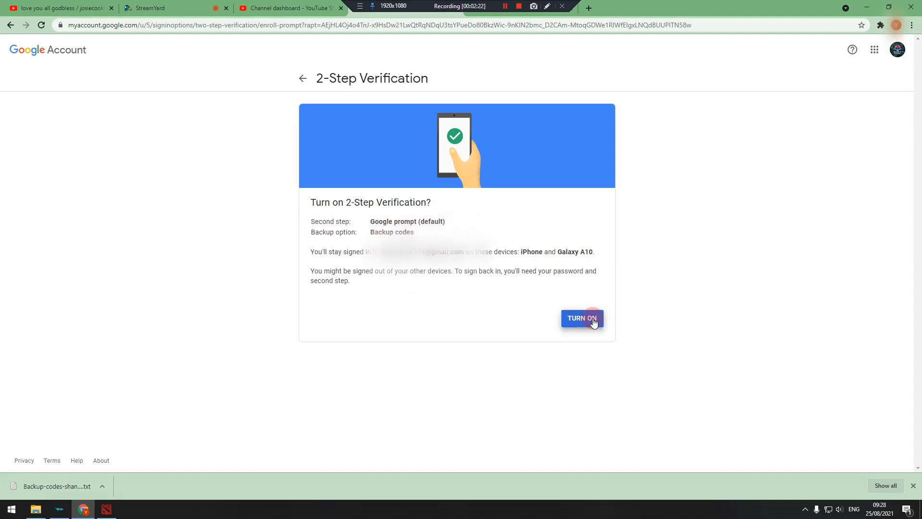
click(583, 318)
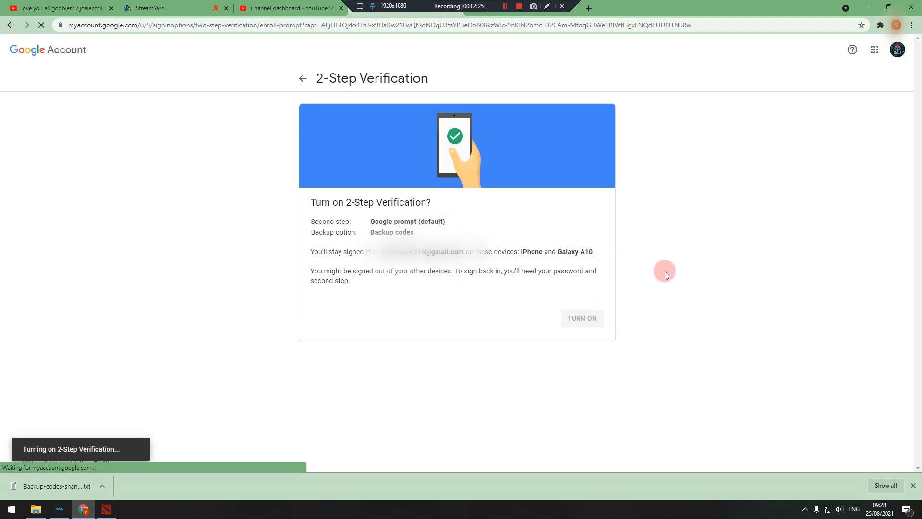
click(582, 318)
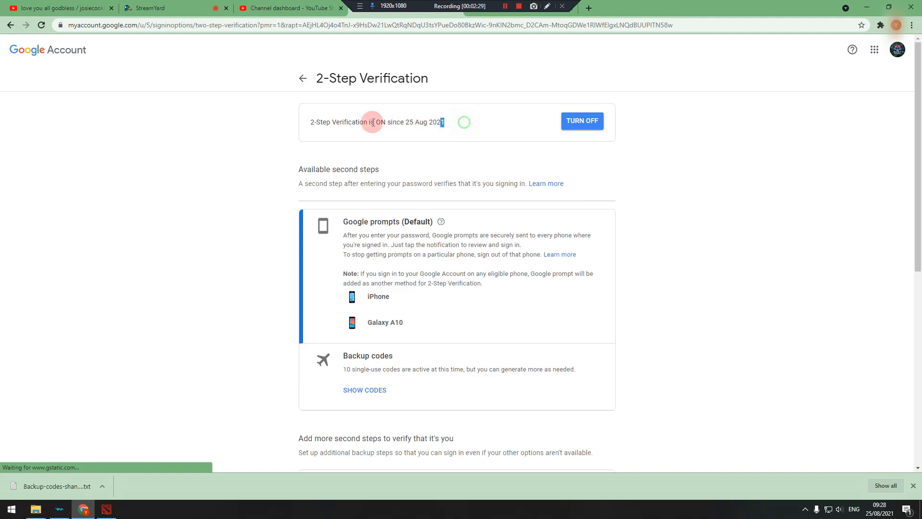
Review the 'on since 25 Aug 2021' status line and reveal the 10 backup codes.
triple_click(373, 122)
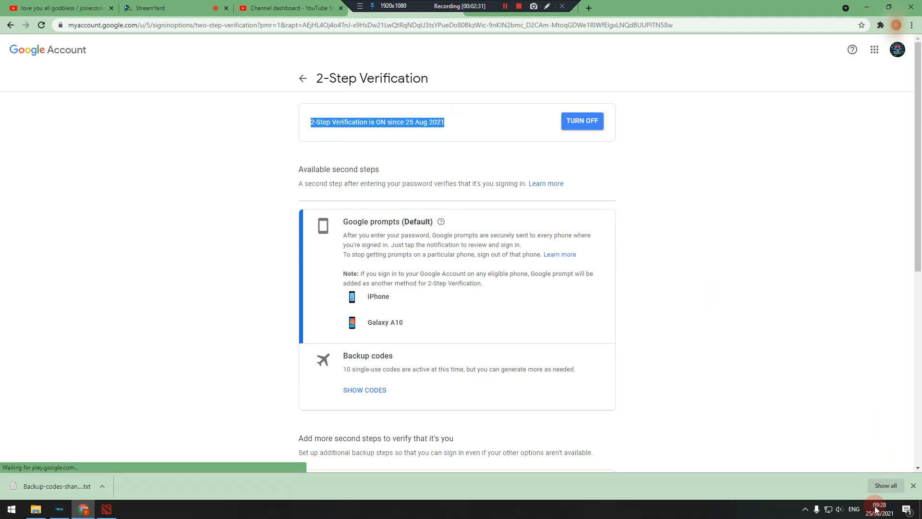
click(880, 508)
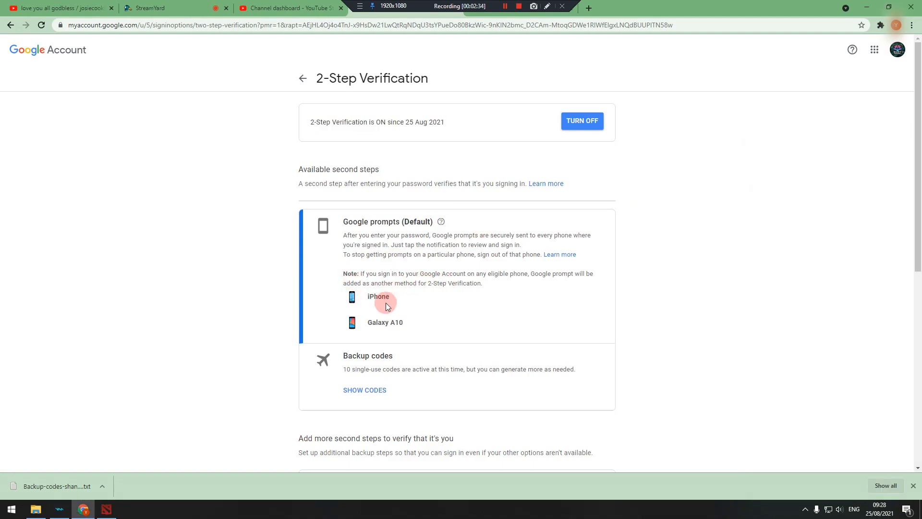
mouse_move(389, 354)
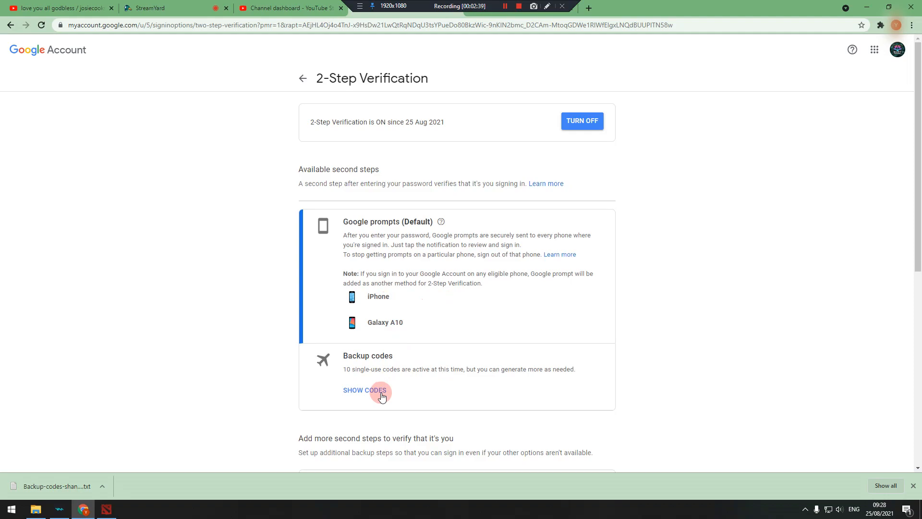
click(365, 390)
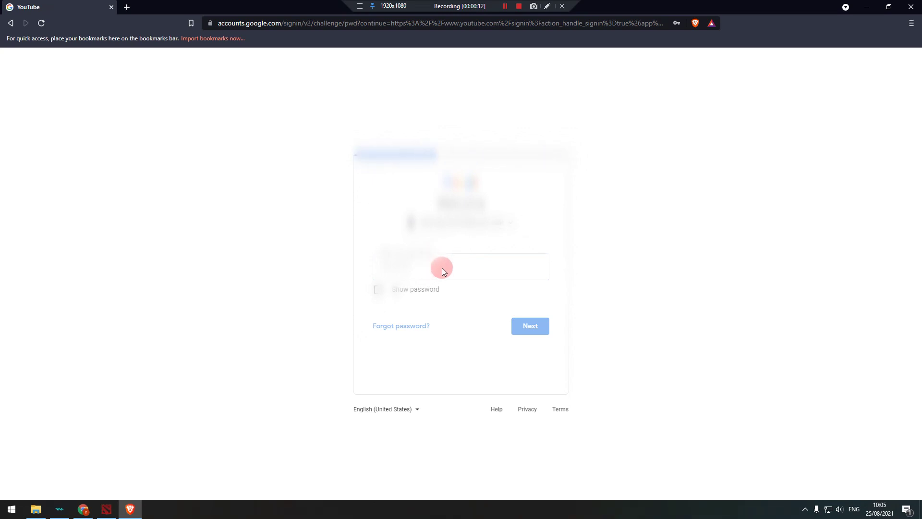
Enter the password for the YouTube sign-in in Brave, then choose Try another way to list backup-code verification.
click(531, 326)
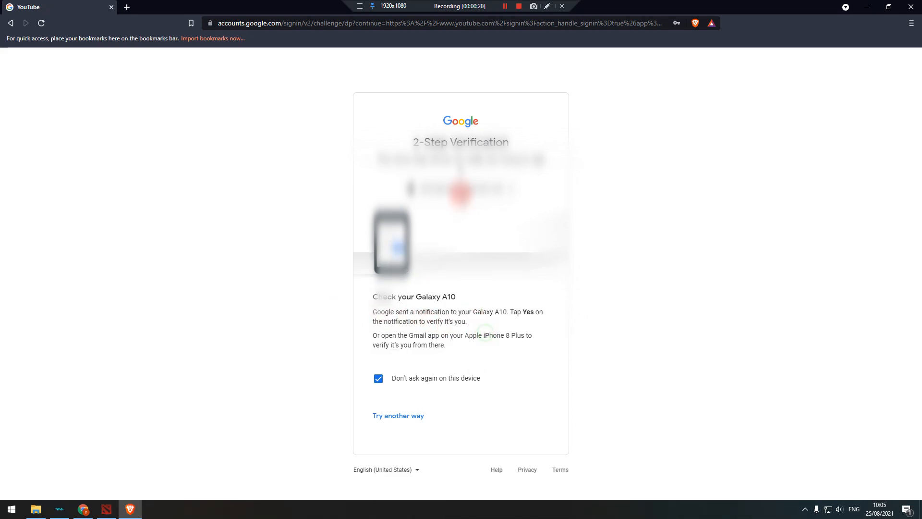
click(398, 415)
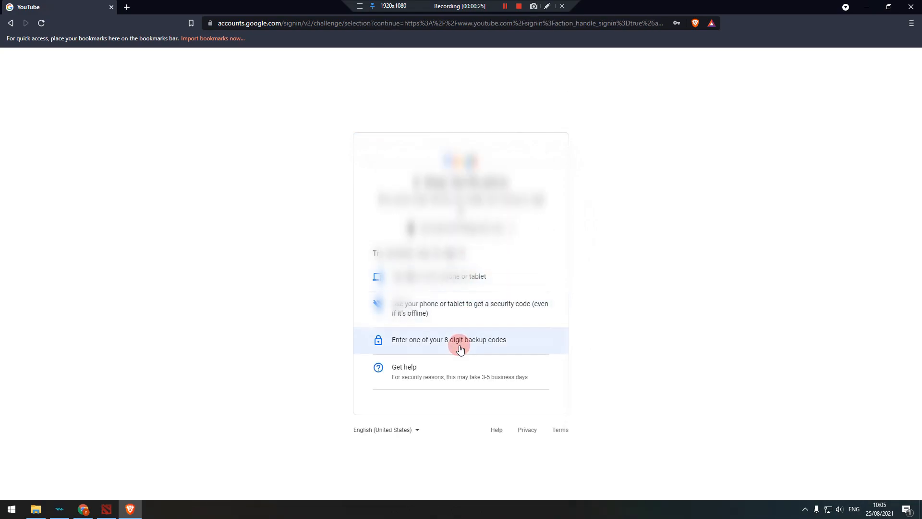